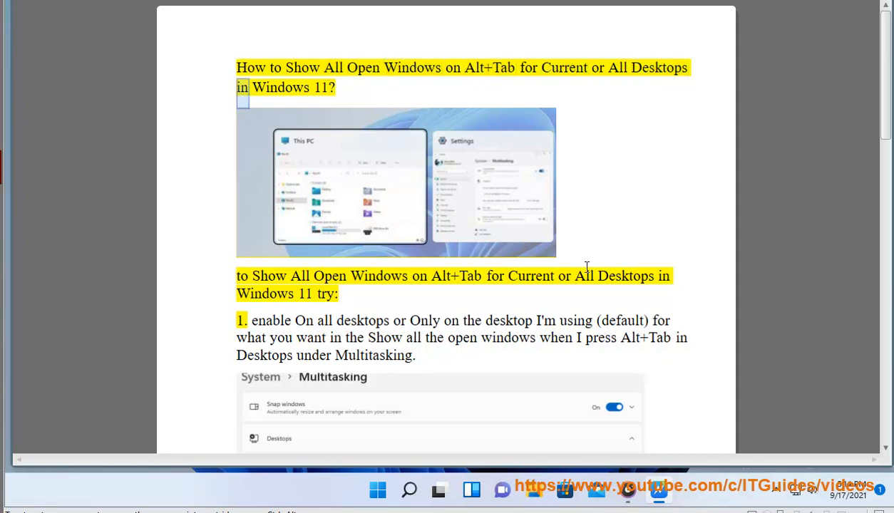
- Select 'Windows' in the heading, then scroll down to step 1's Multitasking screenshot
double_click(380, 276)
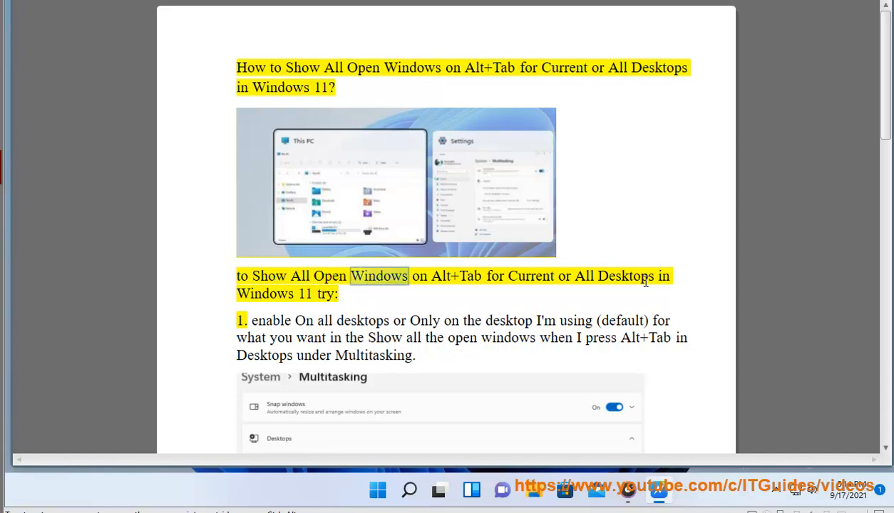
scroll(down, 3)
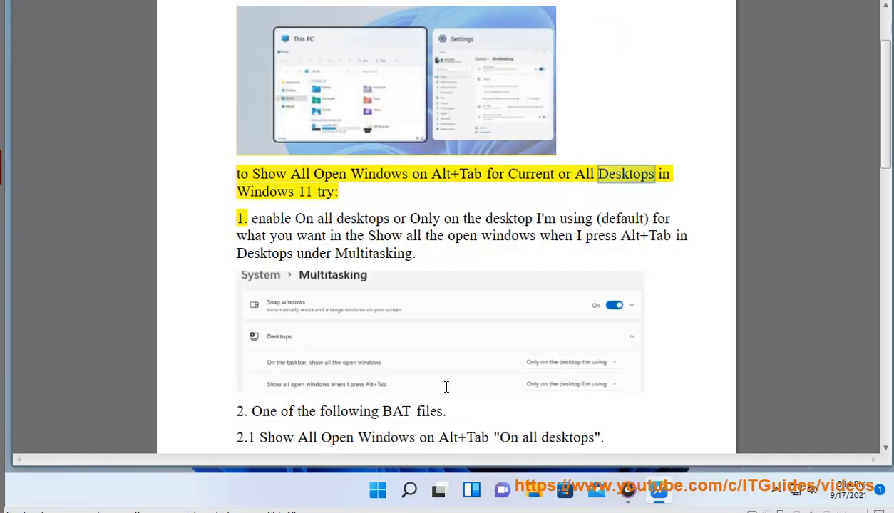